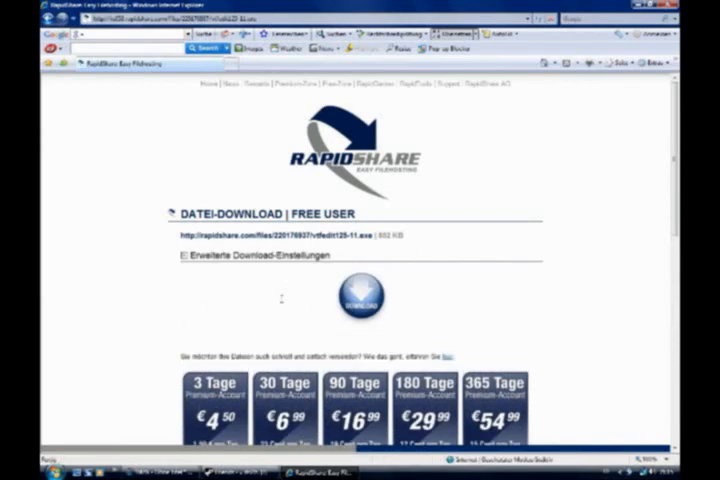
# Step: Download the file as a free user, save it to the computer and close the finished download window
pyautogui.click(356, 300)
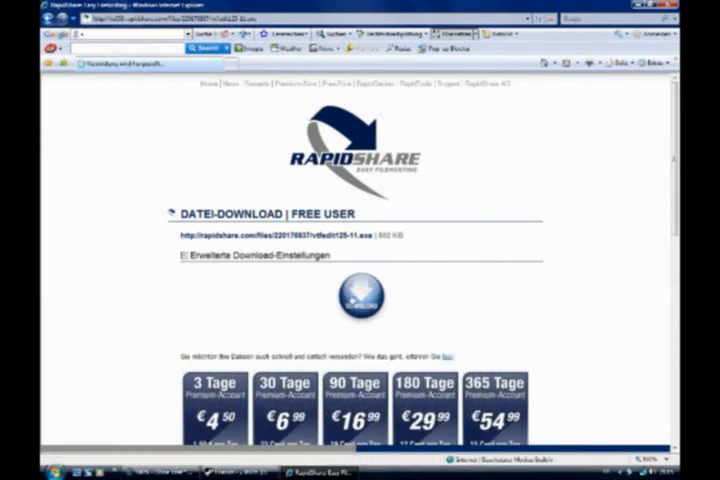
pyautogui.click(356, 302)
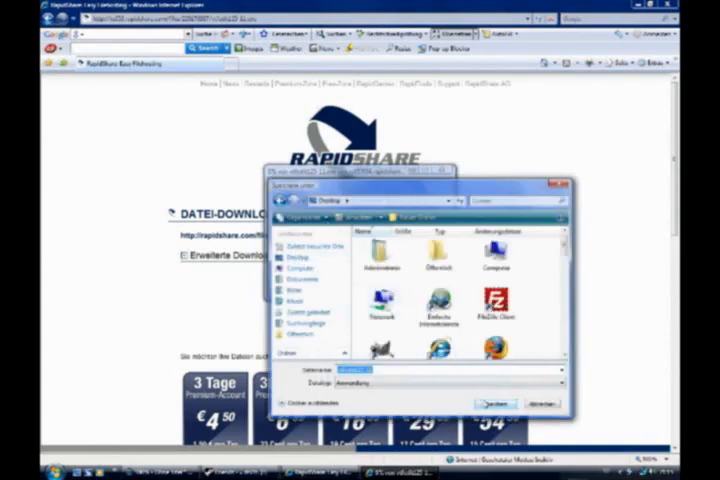
pyautogui.click(492, 404)
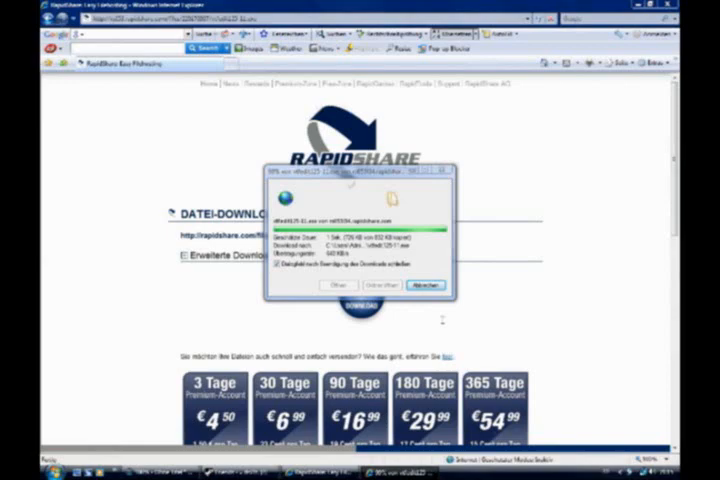
pyautogui.click(420, 288)
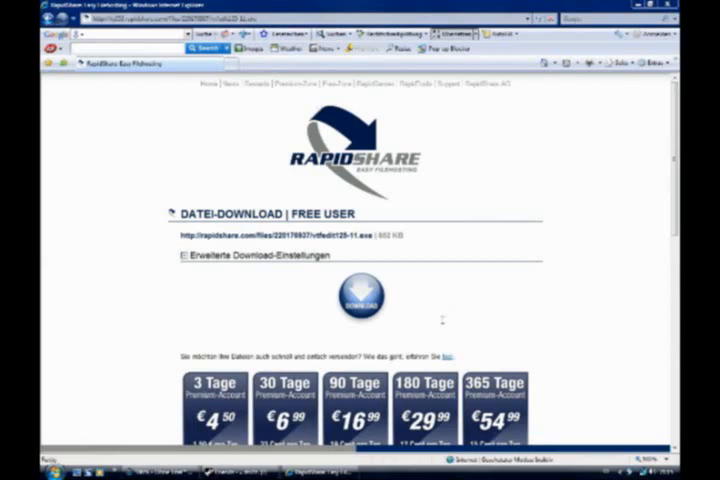
# Step: Accept the license, keep the suggested install and Start Menu folders and tasks, and install VTFEdit
pyautogui.scroll(-3)
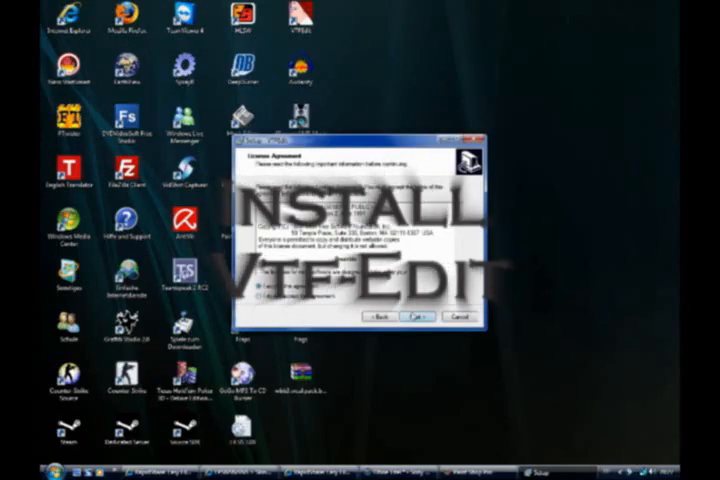
pyautogui.click(412, 316)
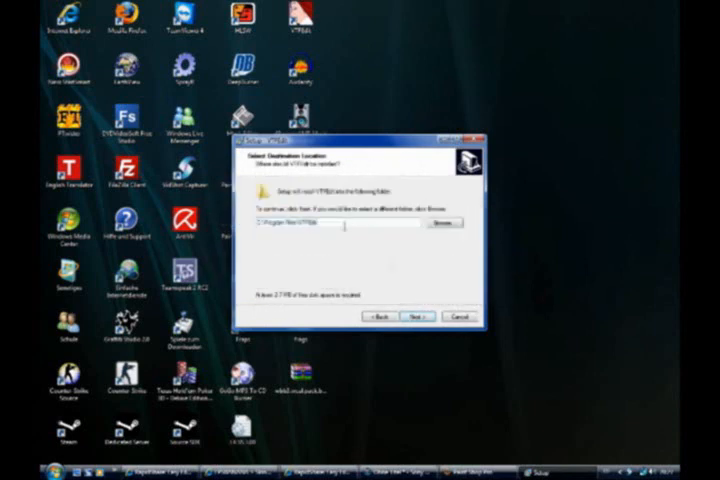
pyautogui.click(412, 316)
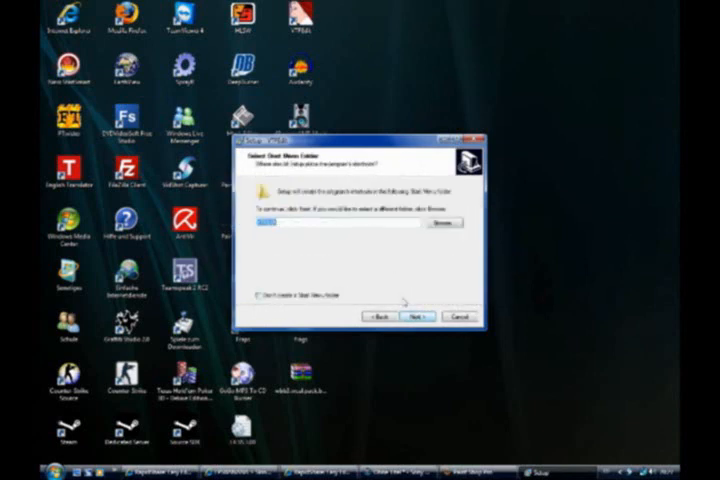
pyautogui.click(412, 316)
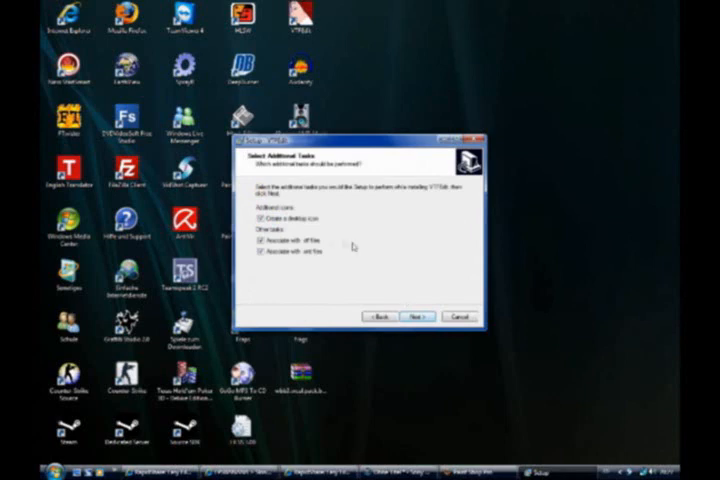
pyautogui.click(414, 316)
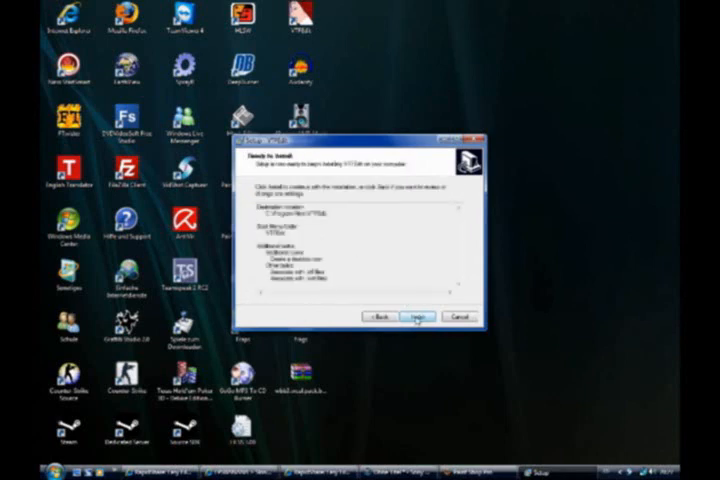
pyautogui.click(418, 316)
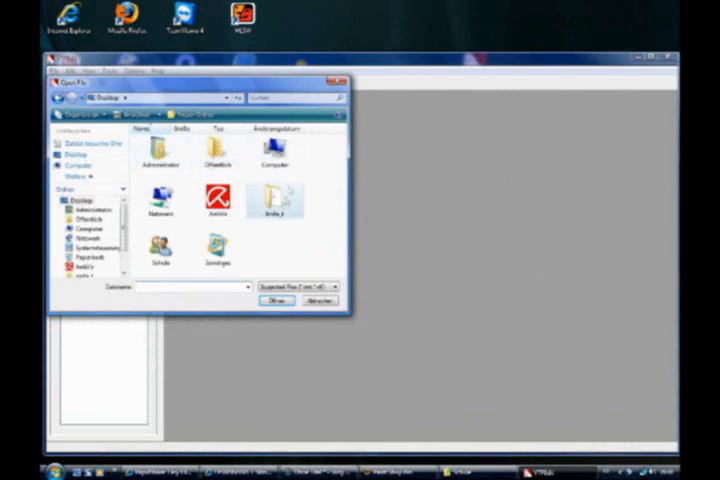
# Step: Open the spray picture from the folder on the desktop
pyautogui.doubleClick(274, 204)
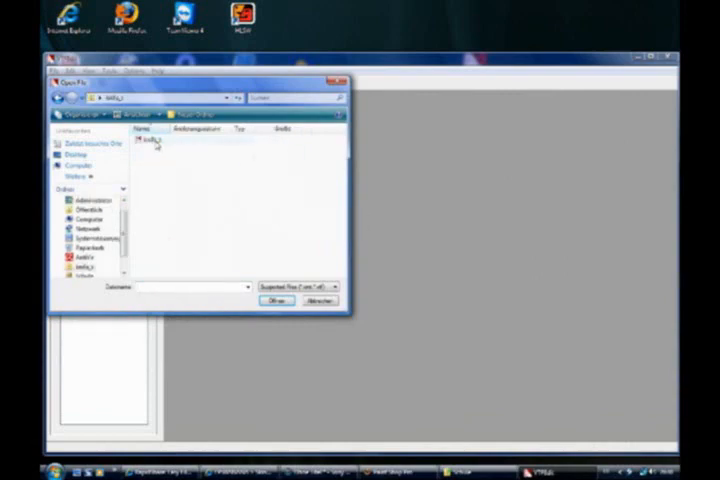
pyautogui.click(278, 300)
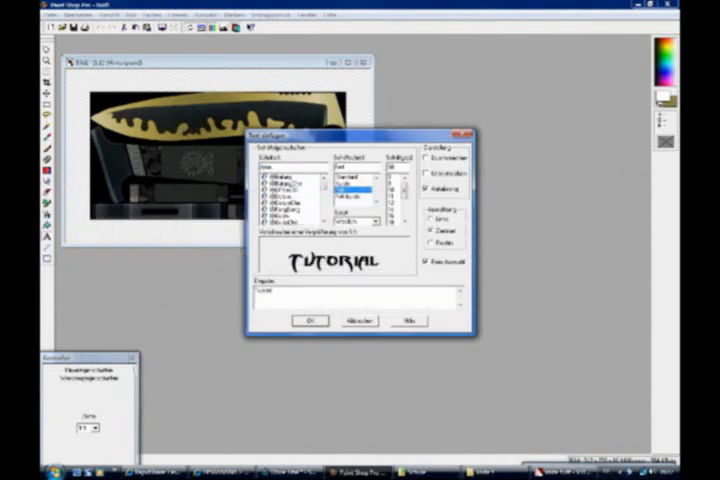
# Step: Place the word TUTORIAL as text on the spray image
pyautogui.click(310, 320)
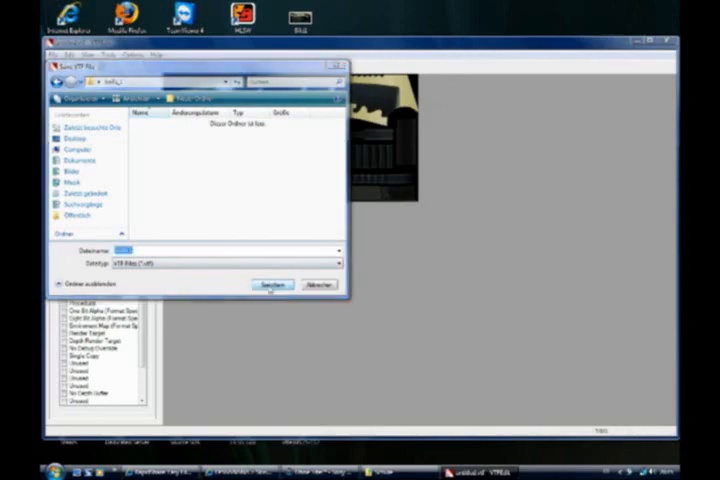
# Step: Save the spray image as a VTF file
pyautogui.click(272, 284)
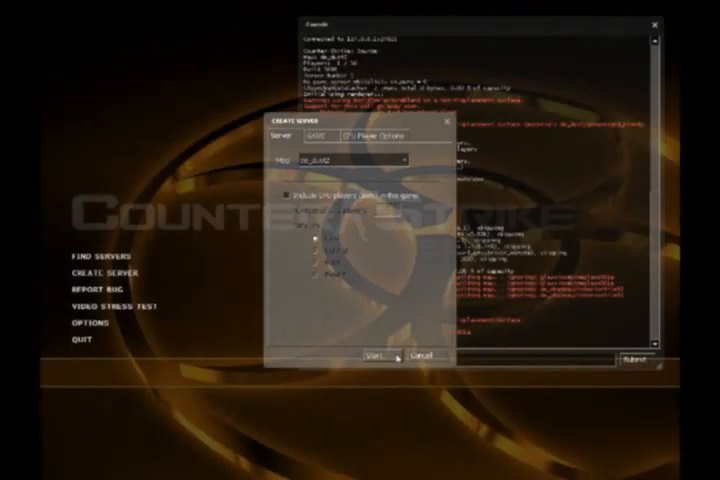
# Step: Start a new local game server to try out the spray
pyautogui.click(376, 356)
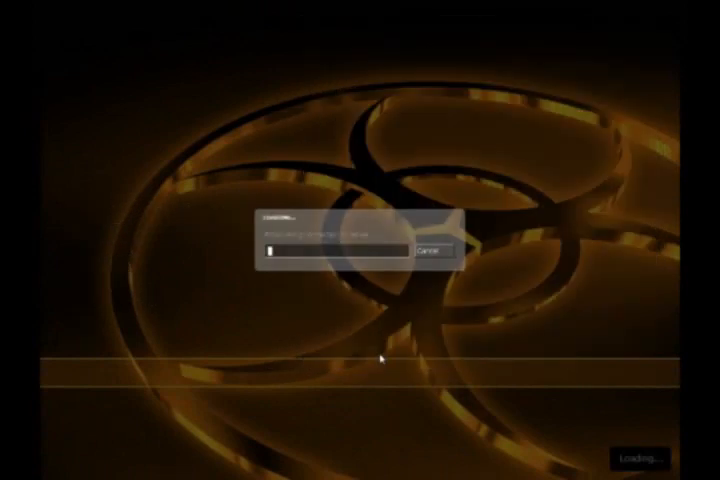